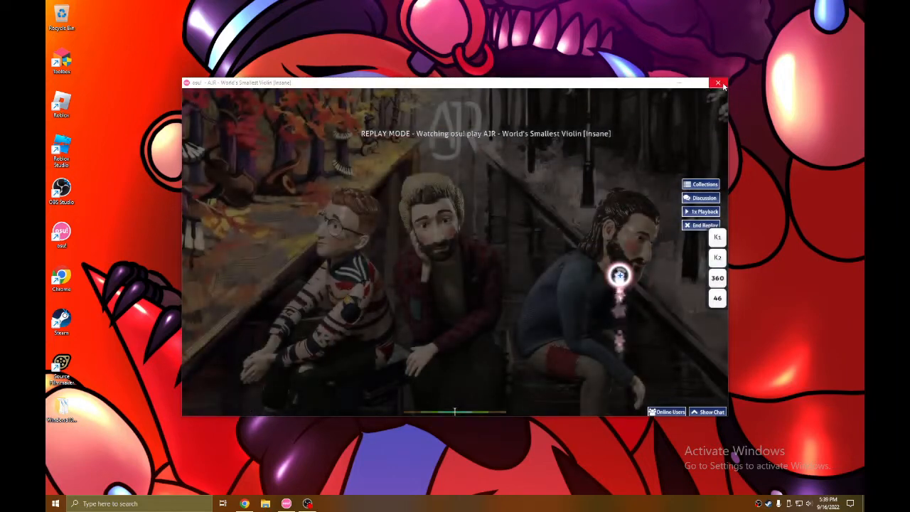
Exit osu! mid-replay of AJR's World's Smallest Violin [Insane] using the title-bar close button.
{"action": "left_click", "coordinate": [701, 224]}
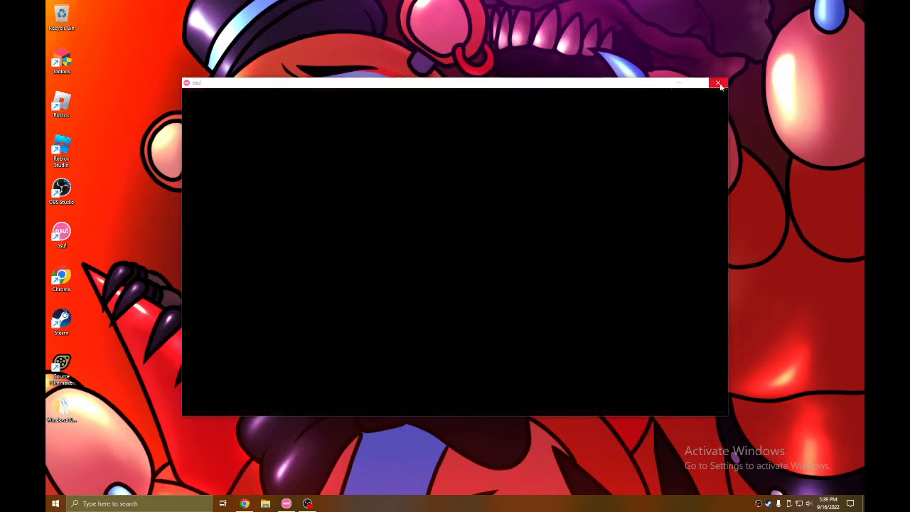